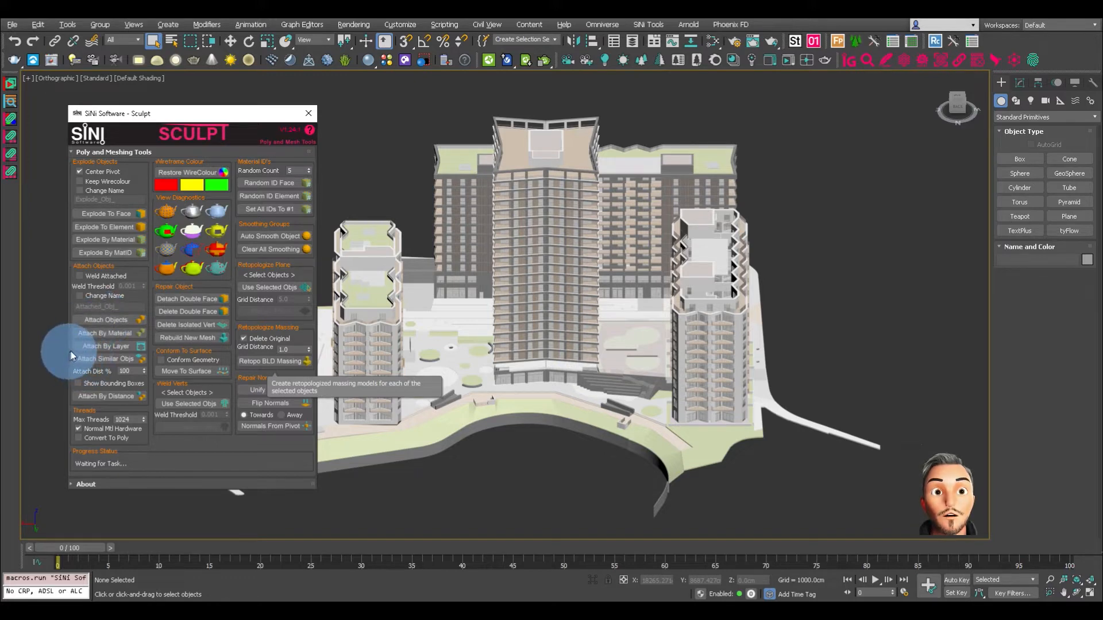
Close the SiNi Sculpt tool window, leaving the building model in the viewport.
left_click(308, 114)
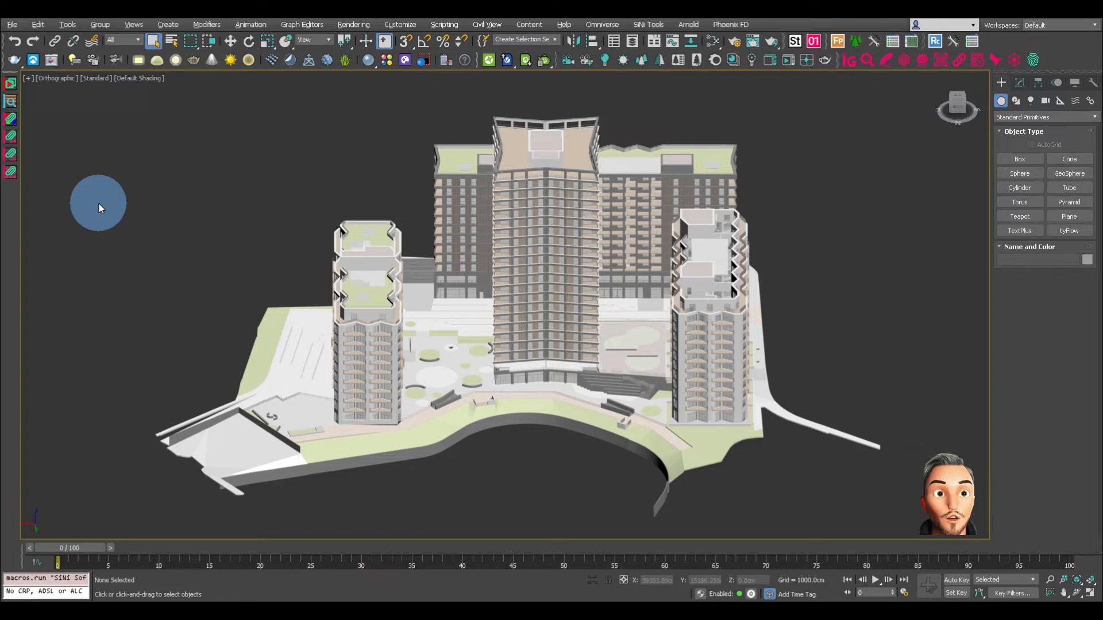
Select all 13,772 building objects and attach them into one object with SiNi Attach.
key("ctrl+a")
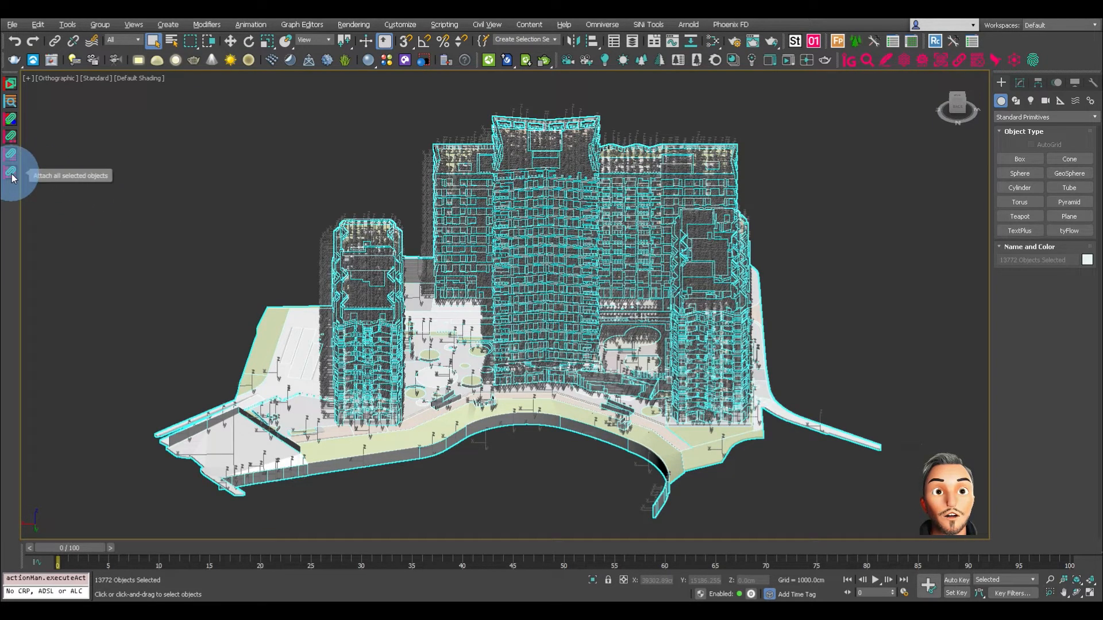
left_click(11, 171)
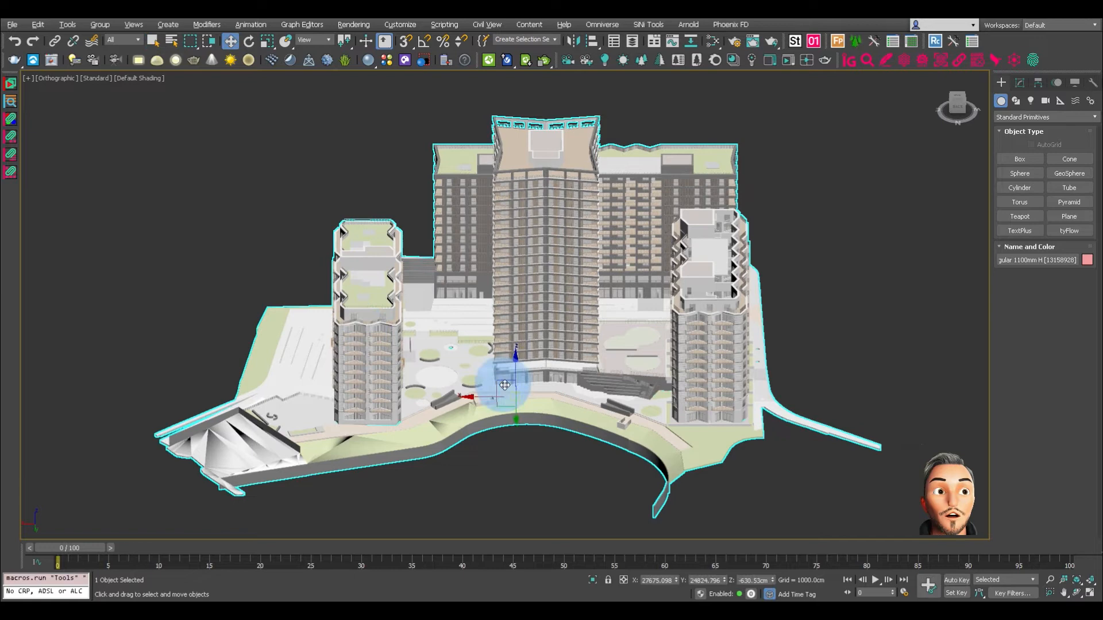
left_click_drag(505, 385, 526, 365)
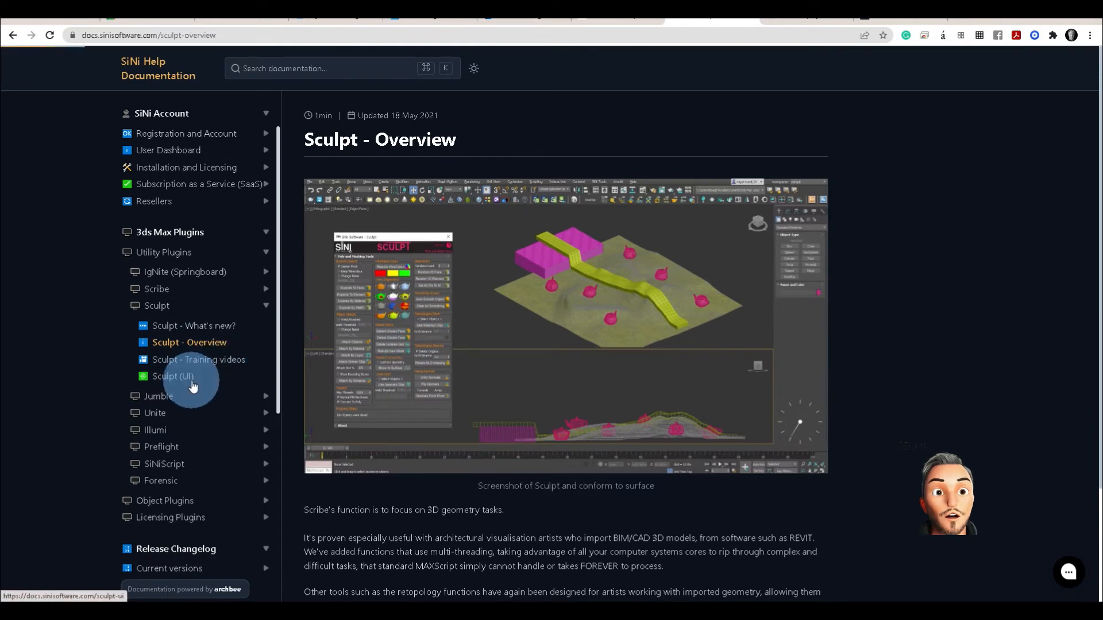
Browse the Sculpt (UI) docs page, then show the Sculpt - Training videos page.
left_click(174, 377)
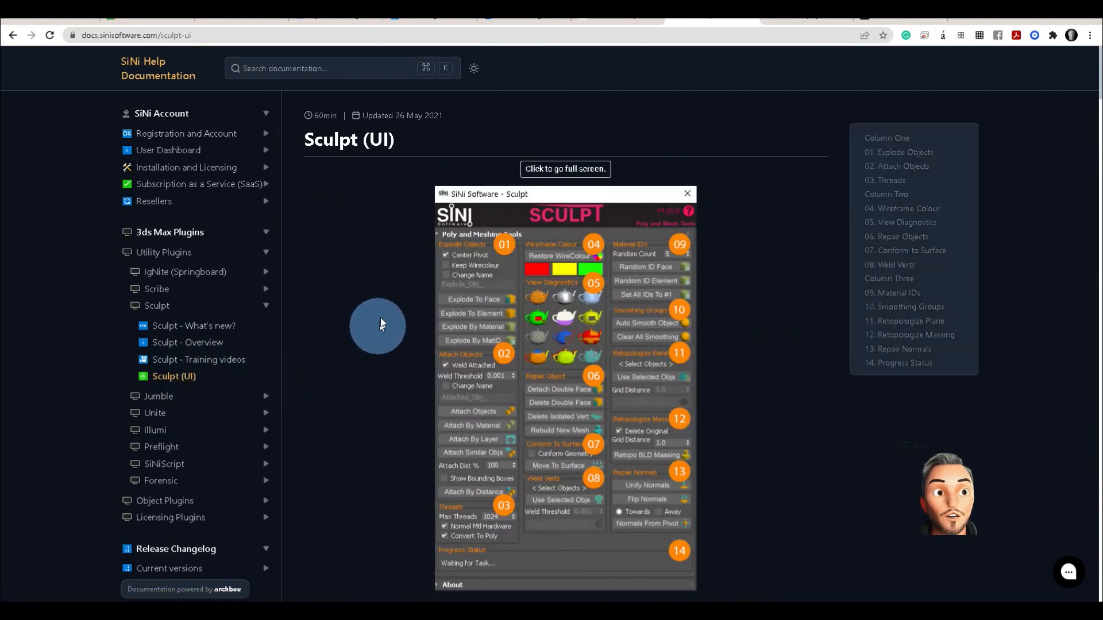
scroll("down", 3)
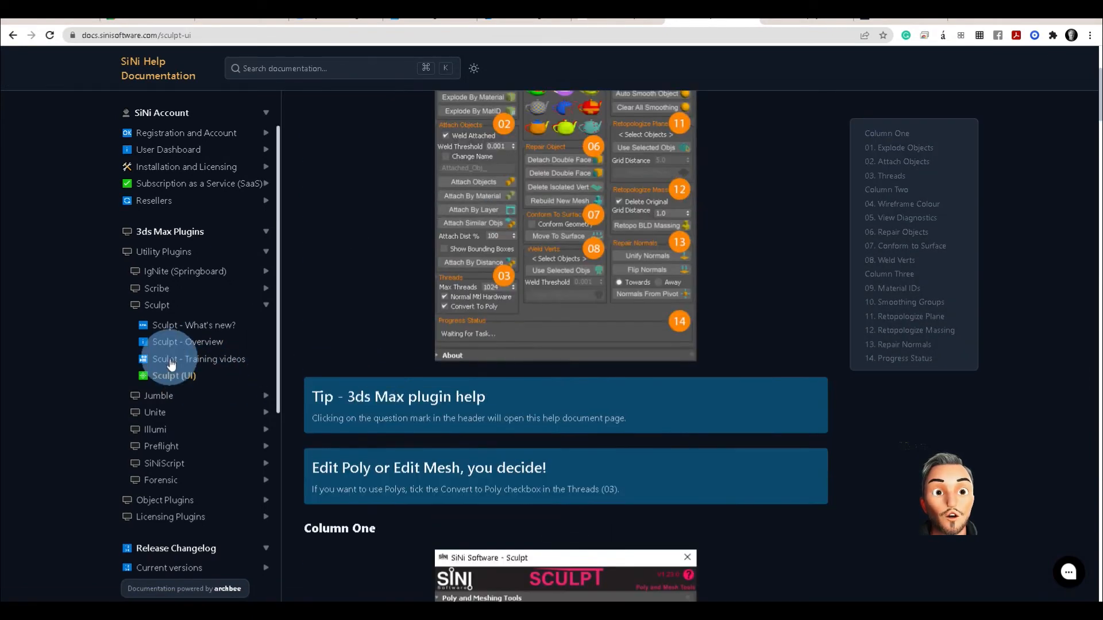
left_click(200, 360)
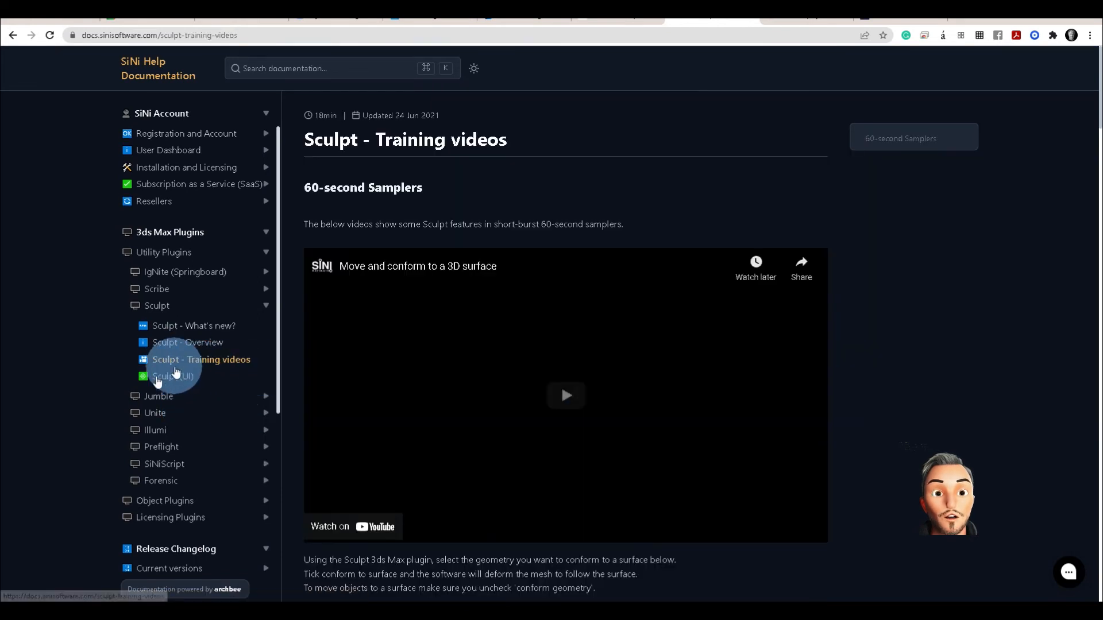